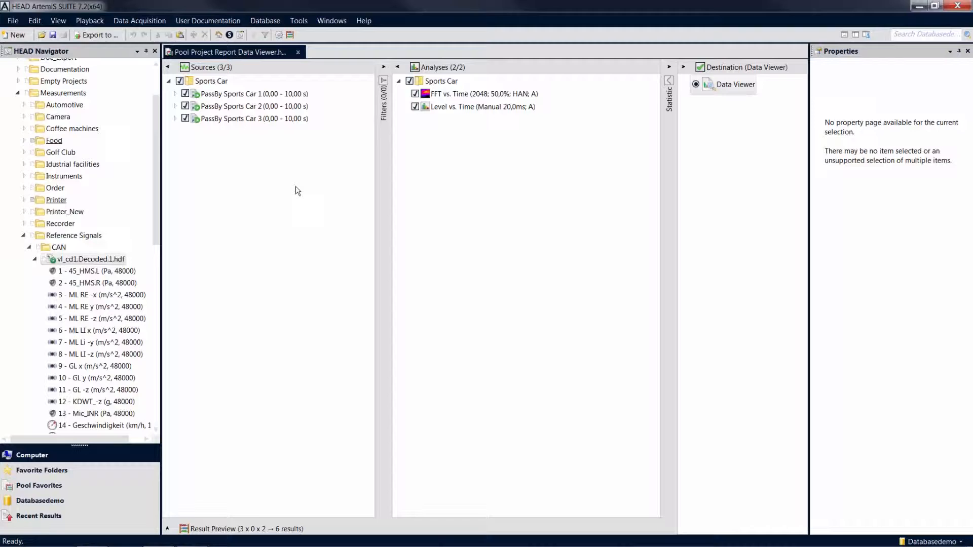
pyautogui.moveTo(204, 139)
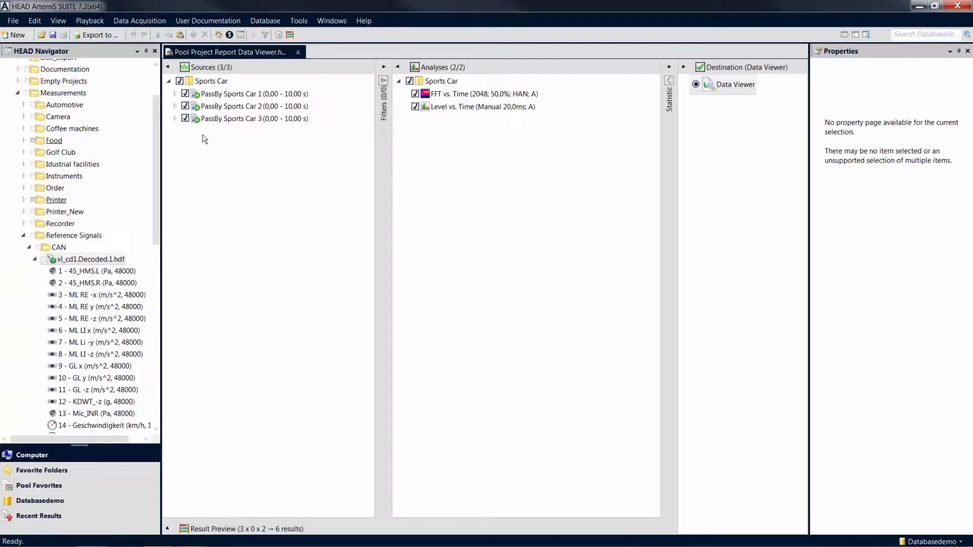
pyautogui.moveTo(528, 139)
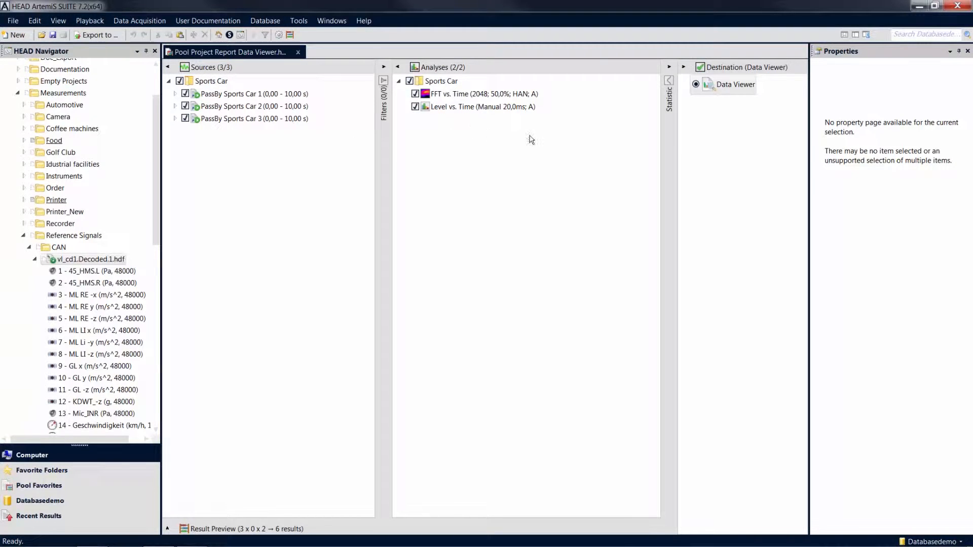
# Select the Data Viewer destination and start calculating FFT and level for all three pass-by cars.
pyautogui.click(735, 83)
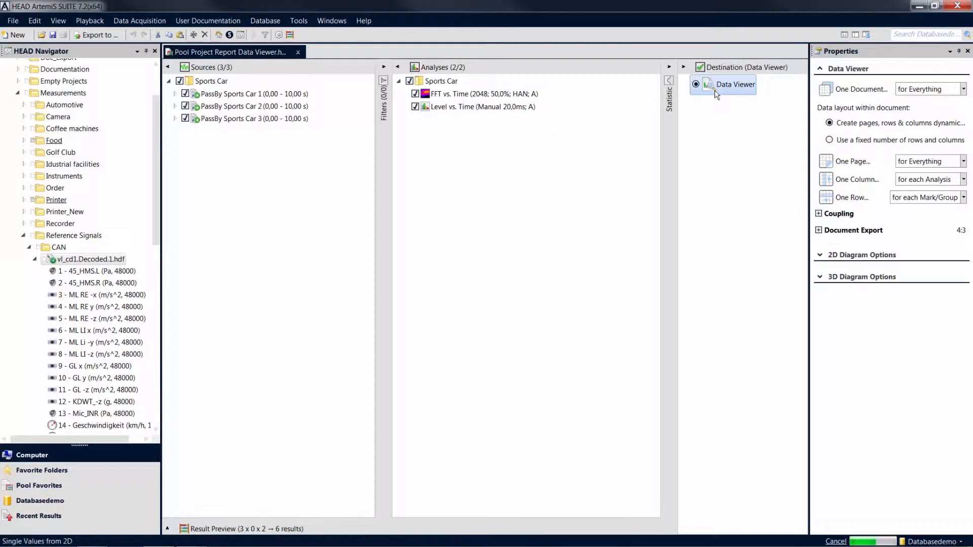
pyautogui.click(735, 84)
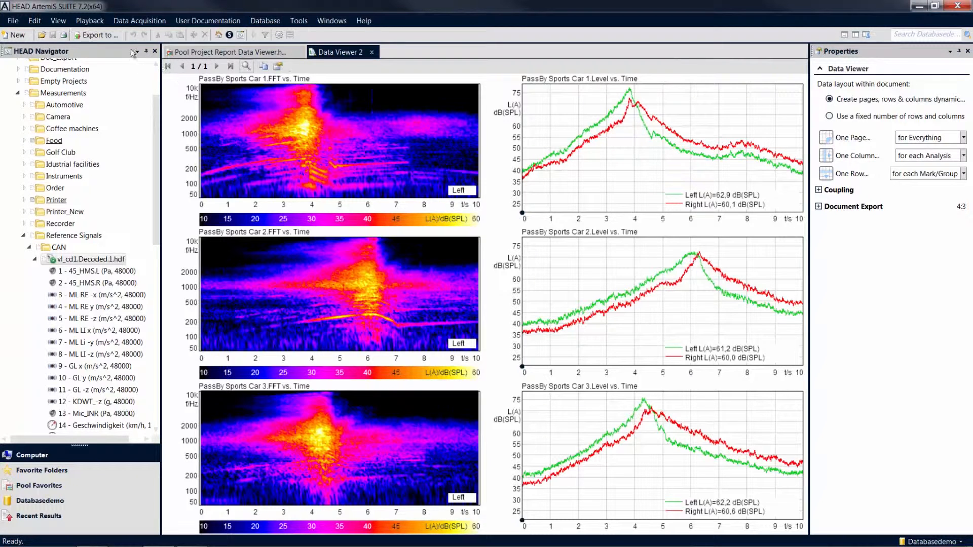
# Open the Export to… list showing report, PowerPoint, PDF and image formats.
pyautogui.click(97, 35)
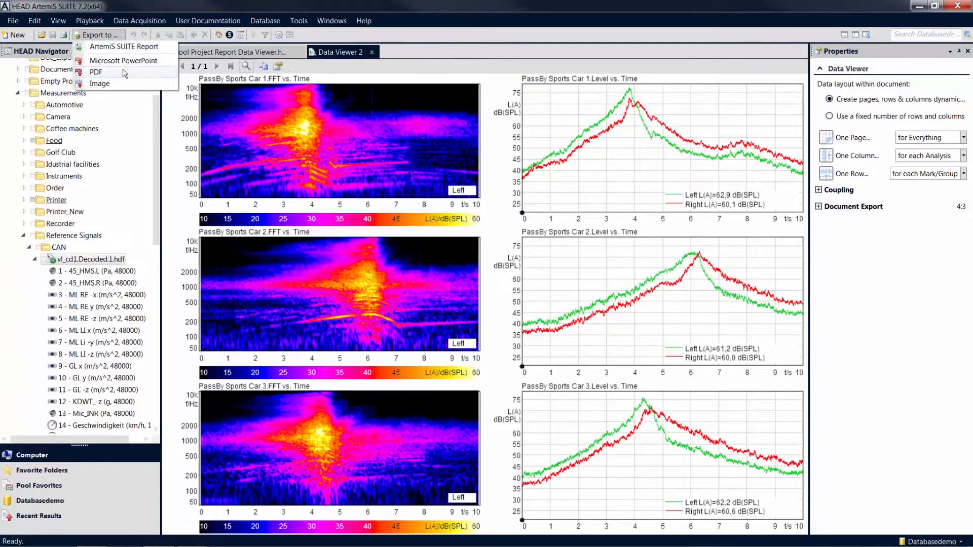
pyautogui.moveTo(123, 60)
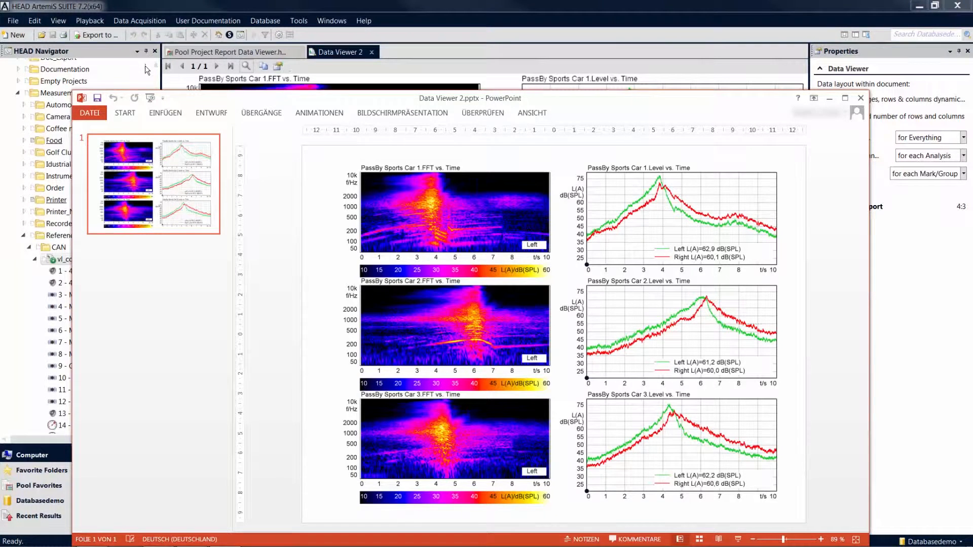
# Rearrange the diagrams on the slide, then close PowerPoint with Nicht speichern.
pyautogui.click(440, 438)
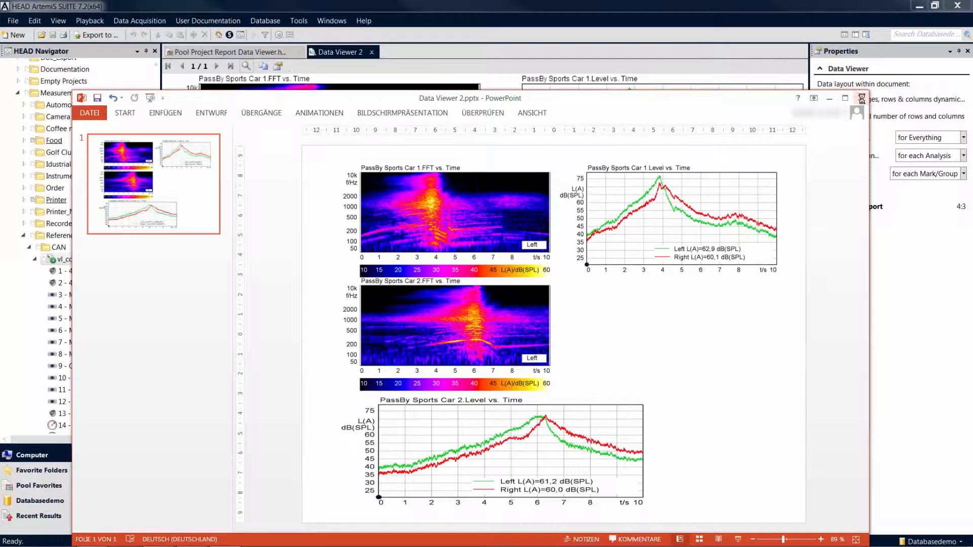
pyautogui.click(861, 98)
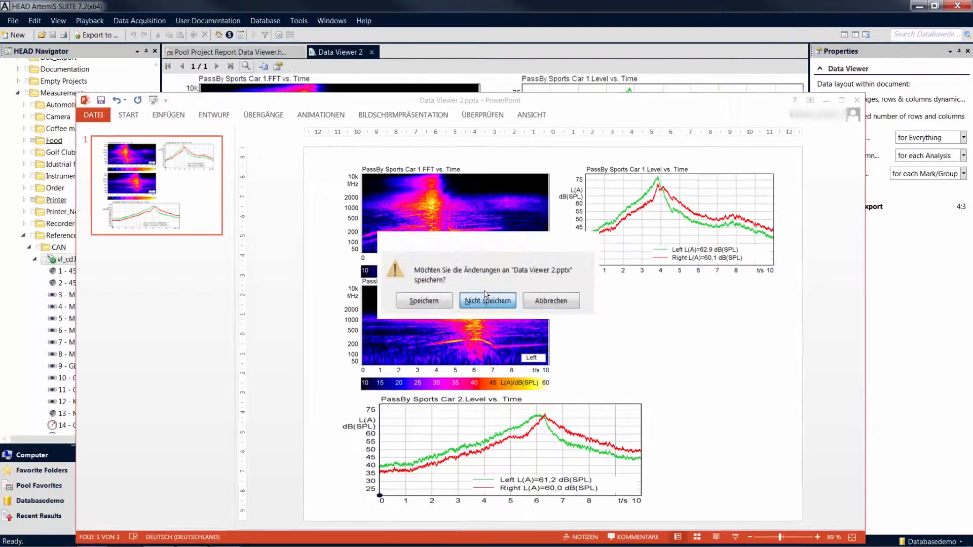
pyautogui.click(487, 301)
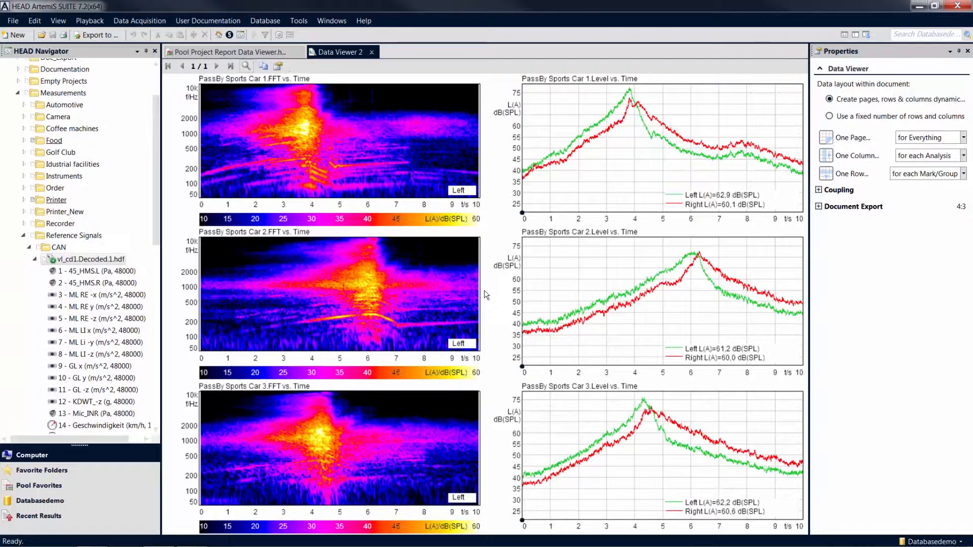
pyautogui.moveTo(799, 295)
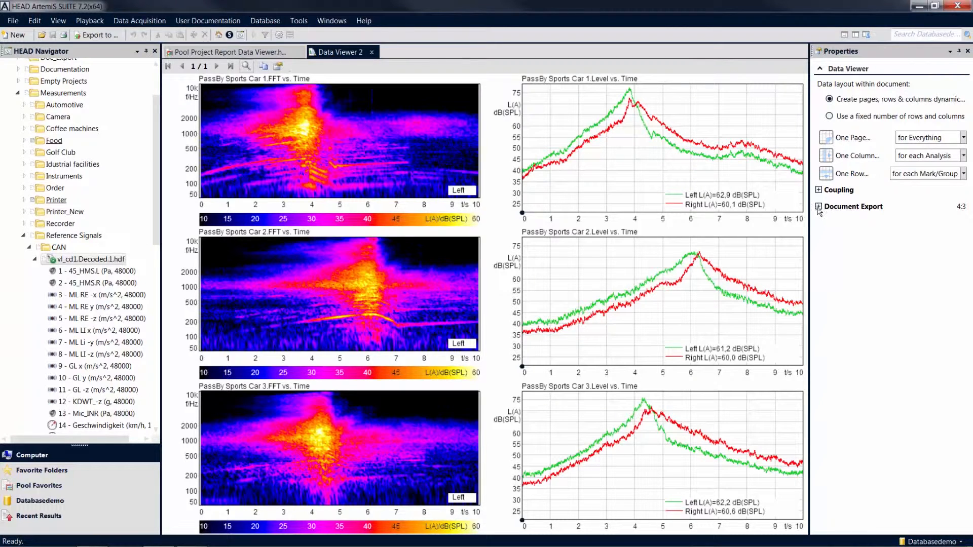
# Expand Document Export to show the 4:3 landscape Page Format and Content Layout.
pyautogui.click(820, 206)
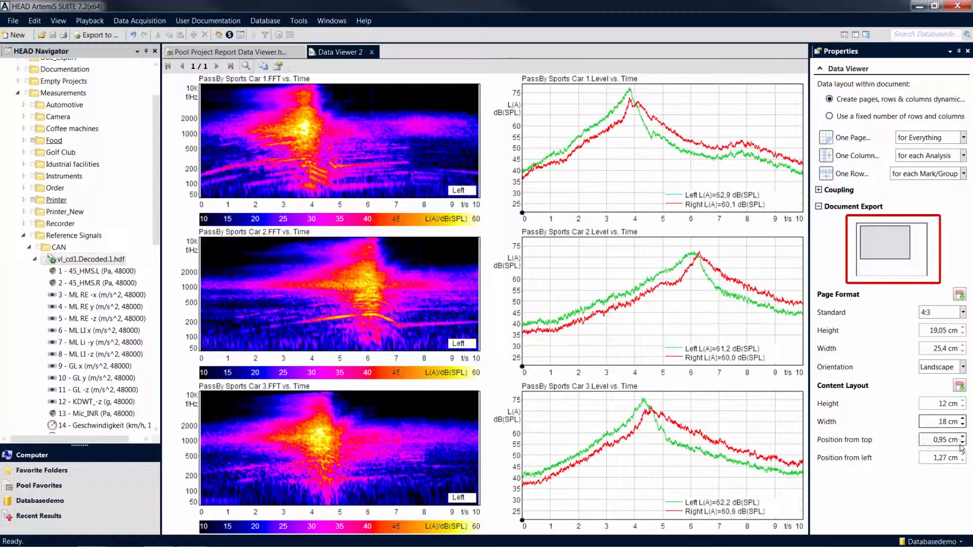
# Set content position to 4,55 cm from top and 4,17 cm from left, then re-export.
pyautogui.click(963, 437)
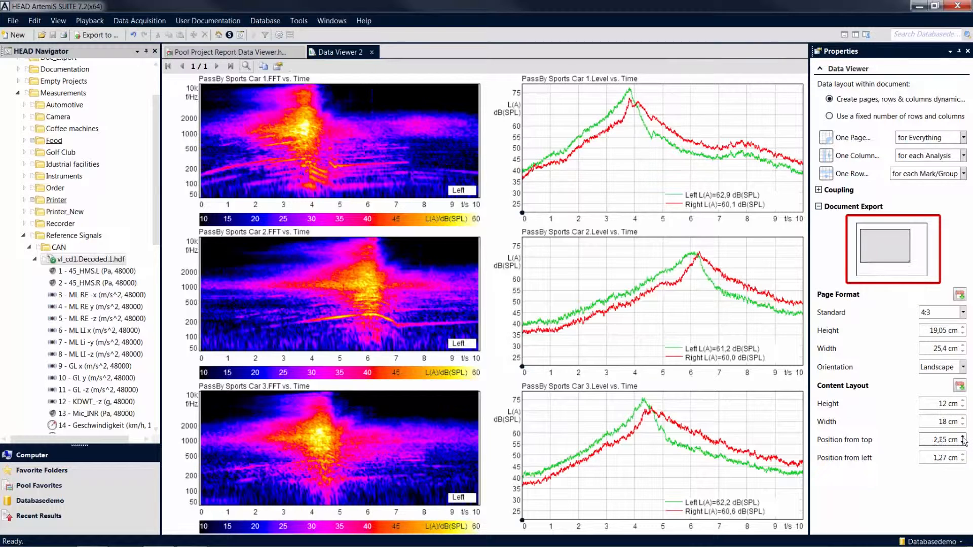
pyautogui.click(963, 438)
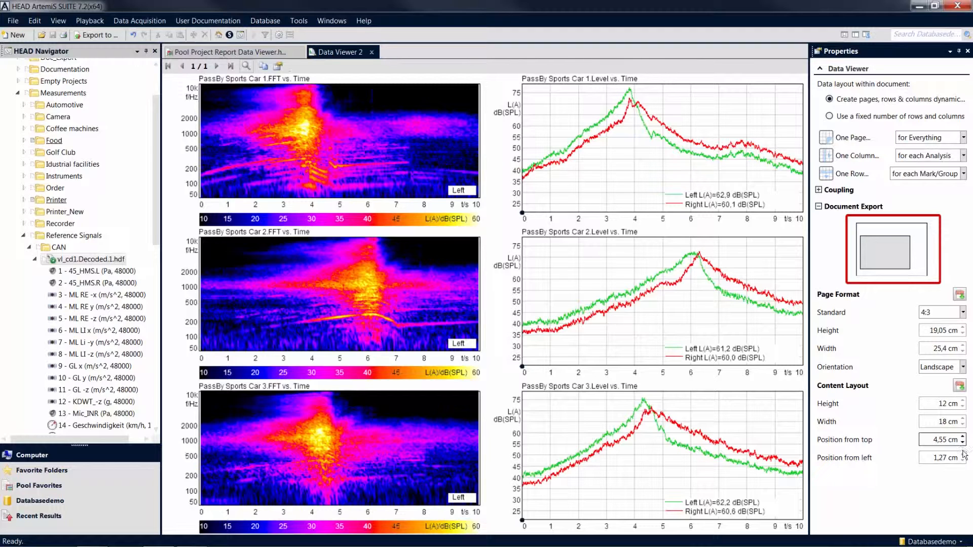
pyautogui.click(964, 455)
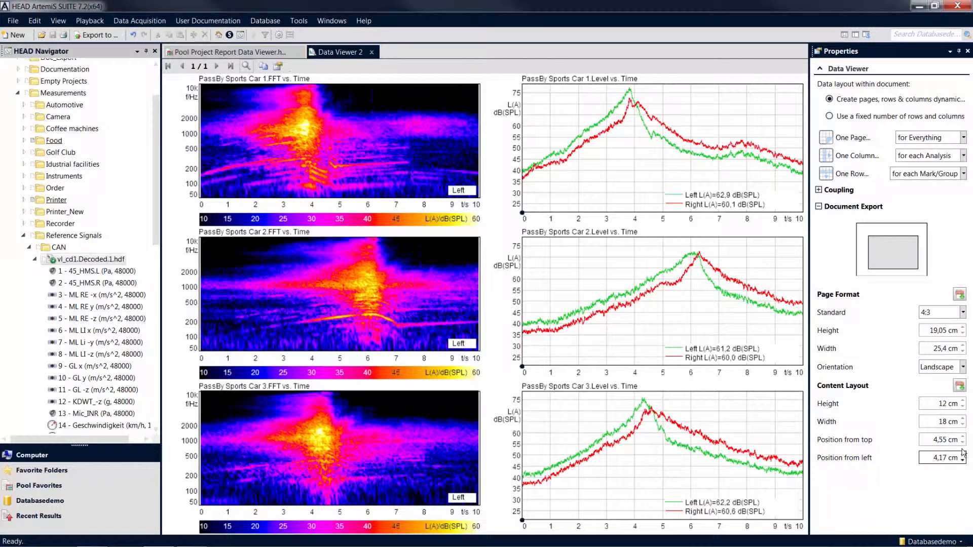
pyautogui.click(97, 35)
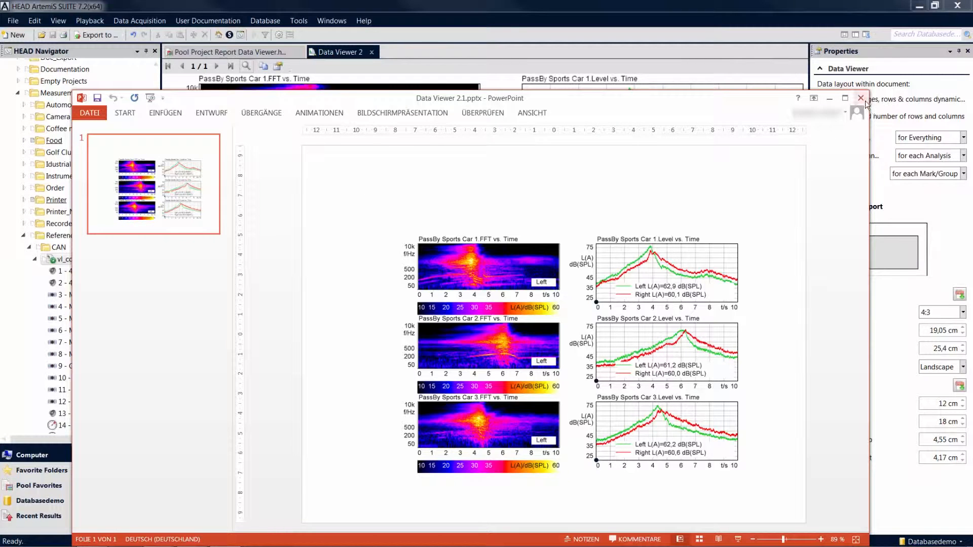
# Close the re-exported PowerPoint presentation to return to the data viewer.
pyautogui.click(861, 98)
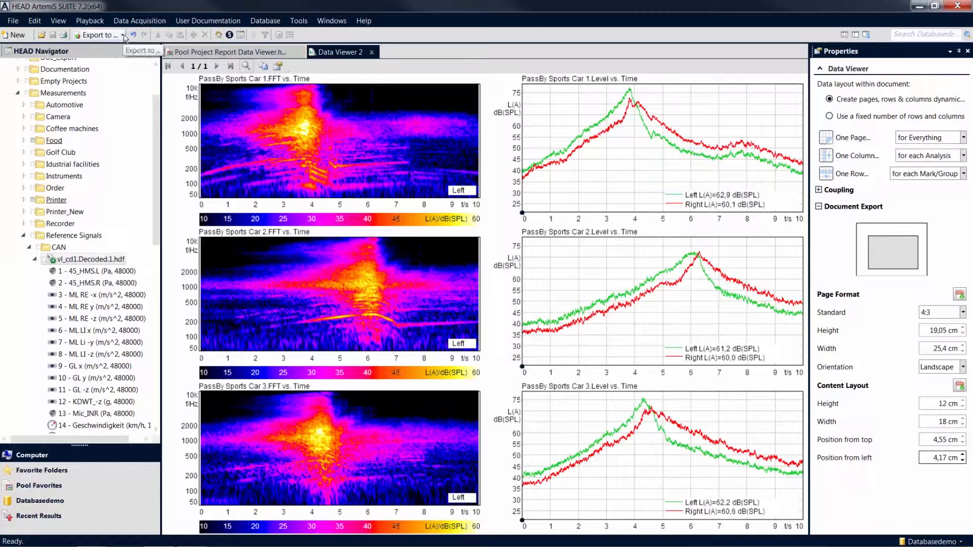
# Export to ArtemiS SUITE Report, keeping All Pages in the Open As Report dialog.
pyautogui.click(98, 35)
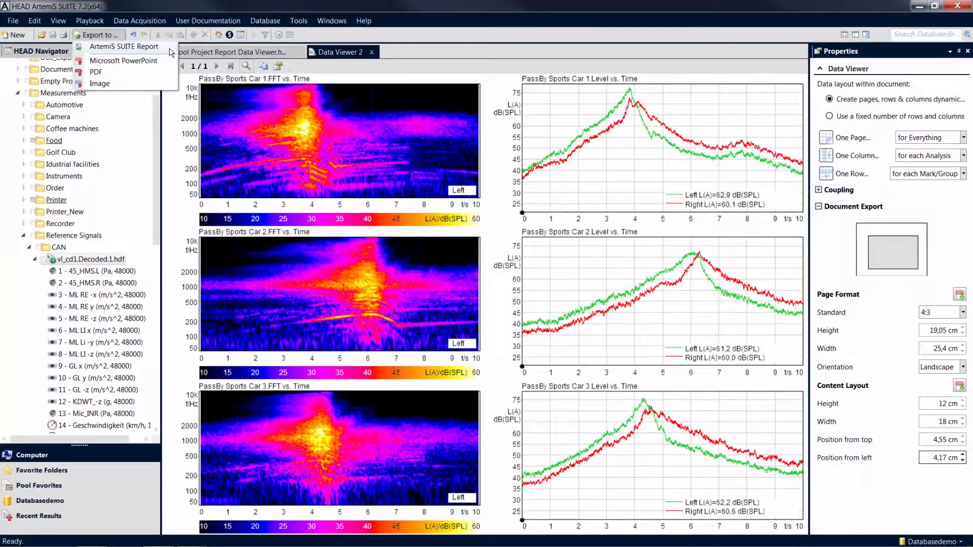
pyautogui.click(124, 46)
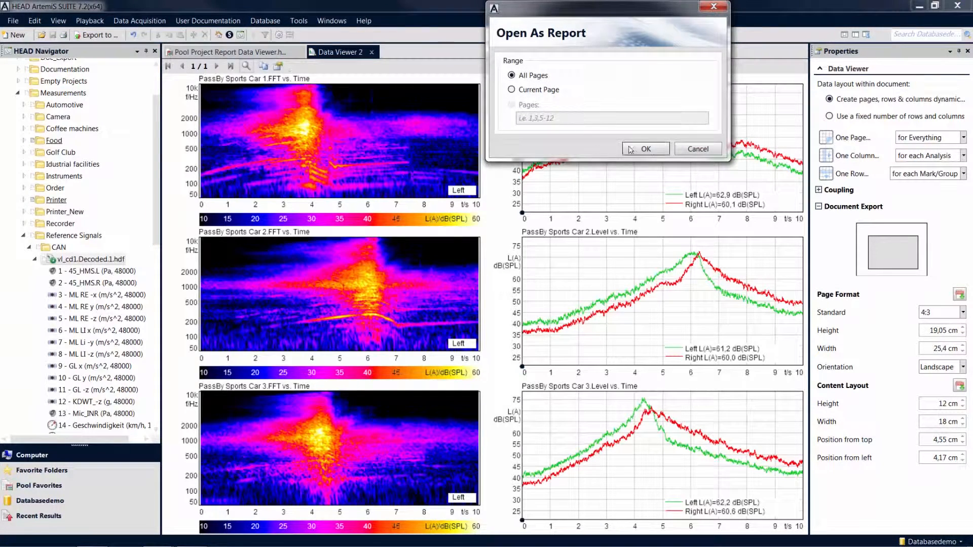
pyautogui.click(645, 149)
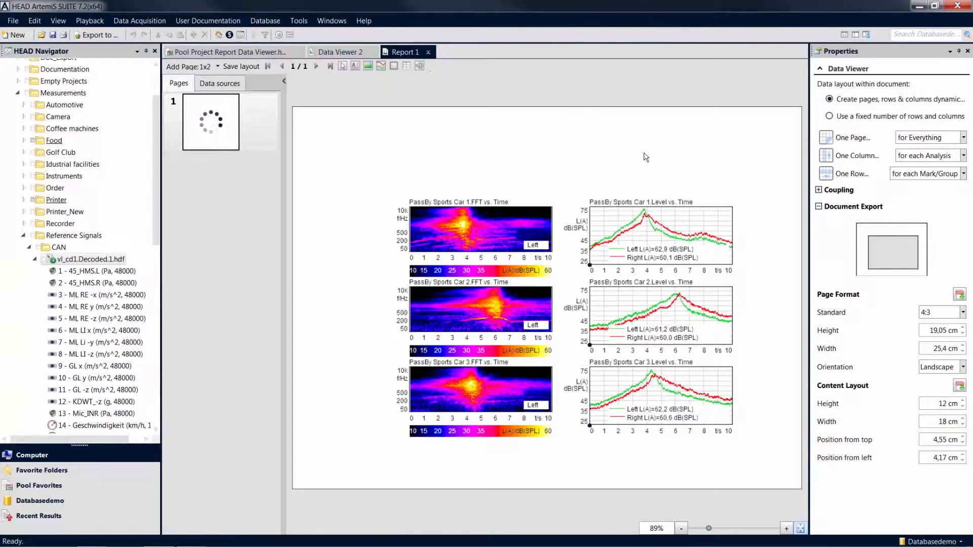